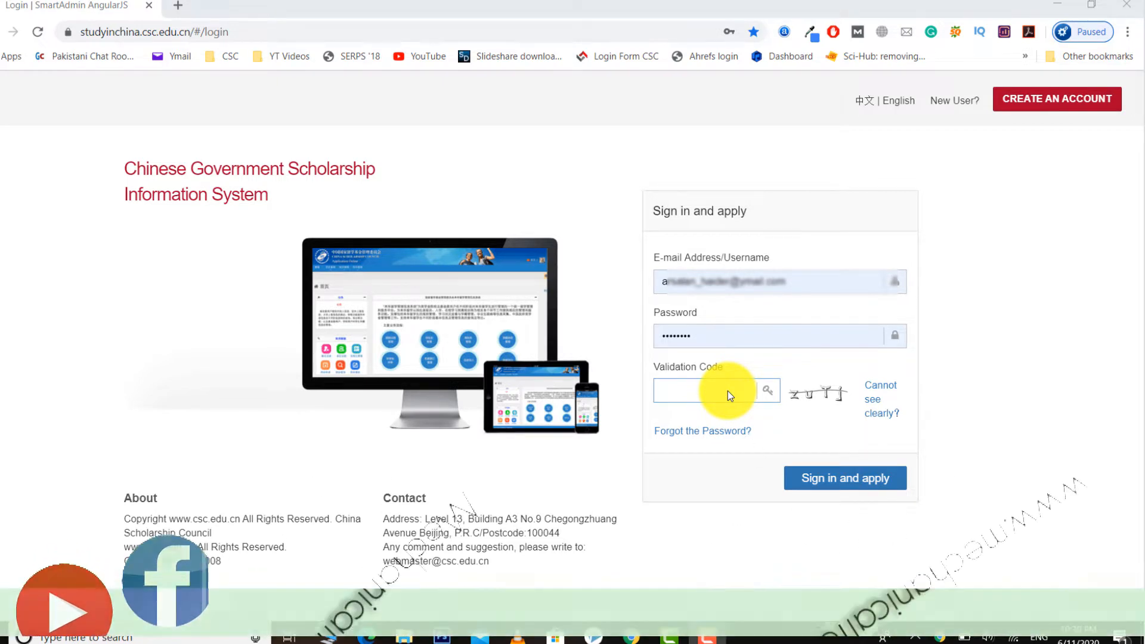
{"action": "left_click", "coordinate": [715, 390]}
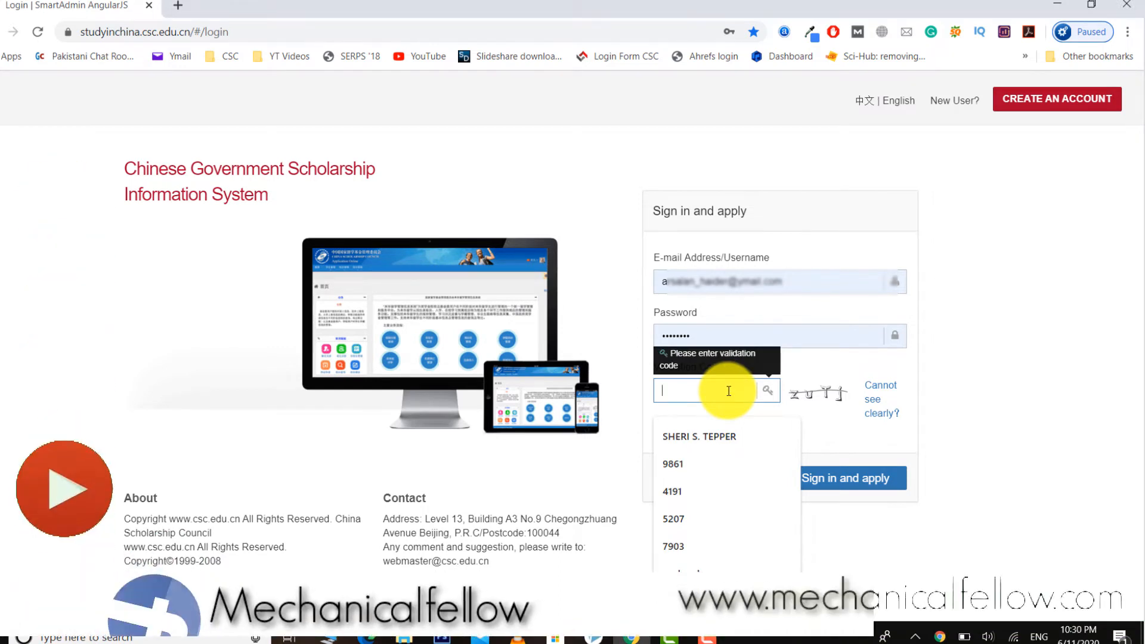
{"action": "type", "text": "z"}
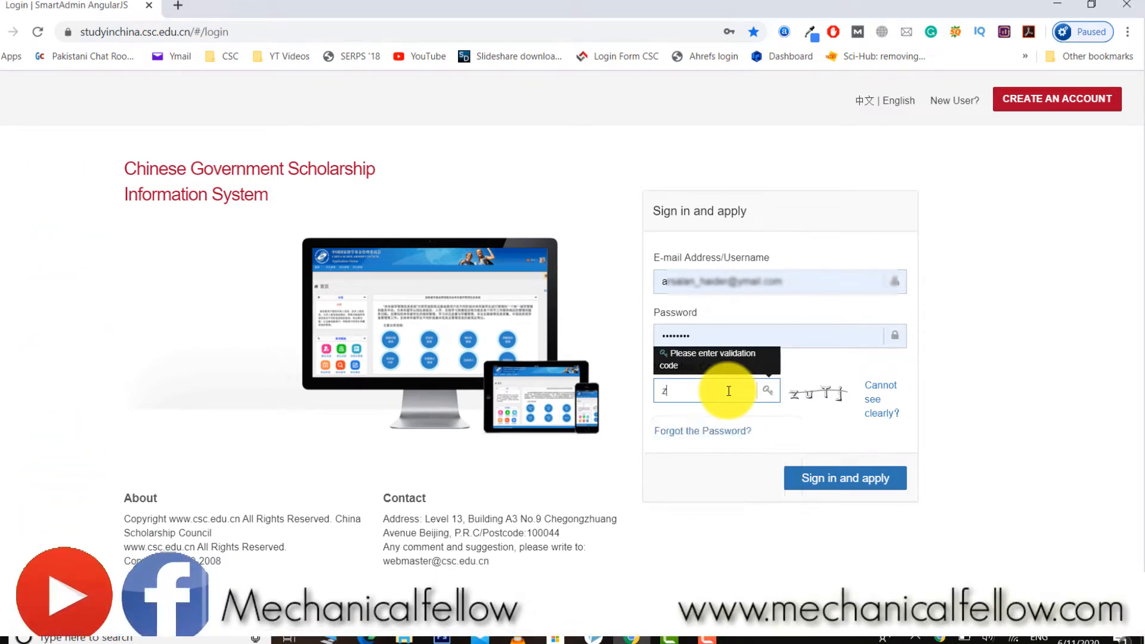
{"action": "type", "text": "uTj"}
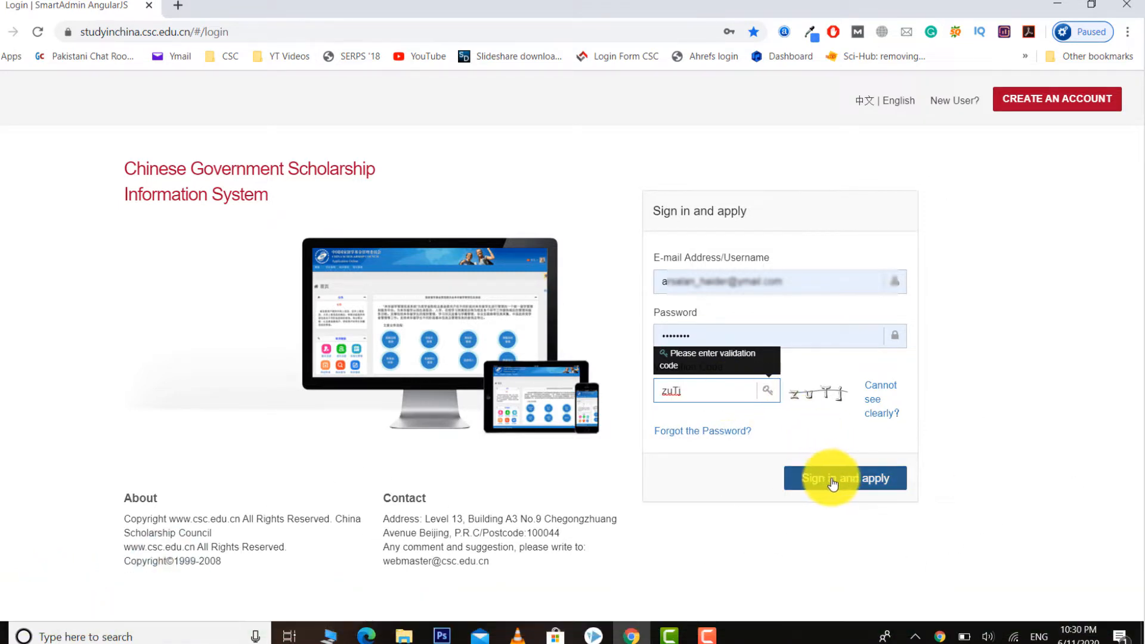
{"action": "left_click", "coordinate": [844, 478]}
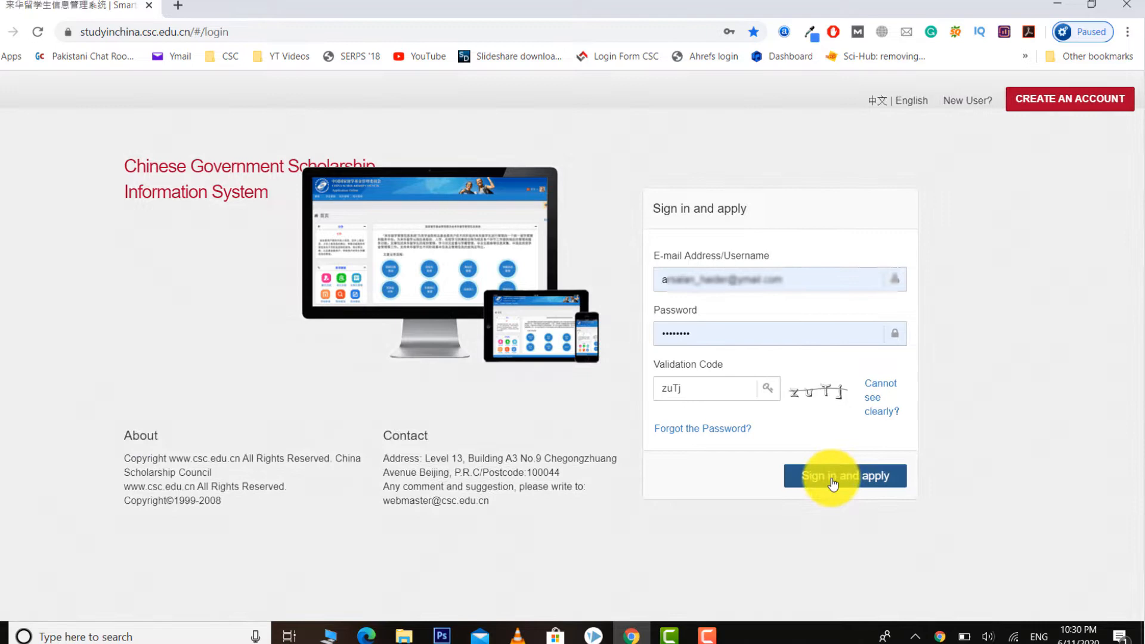
{"action": "left_click", "coordinate": [845, 476]}
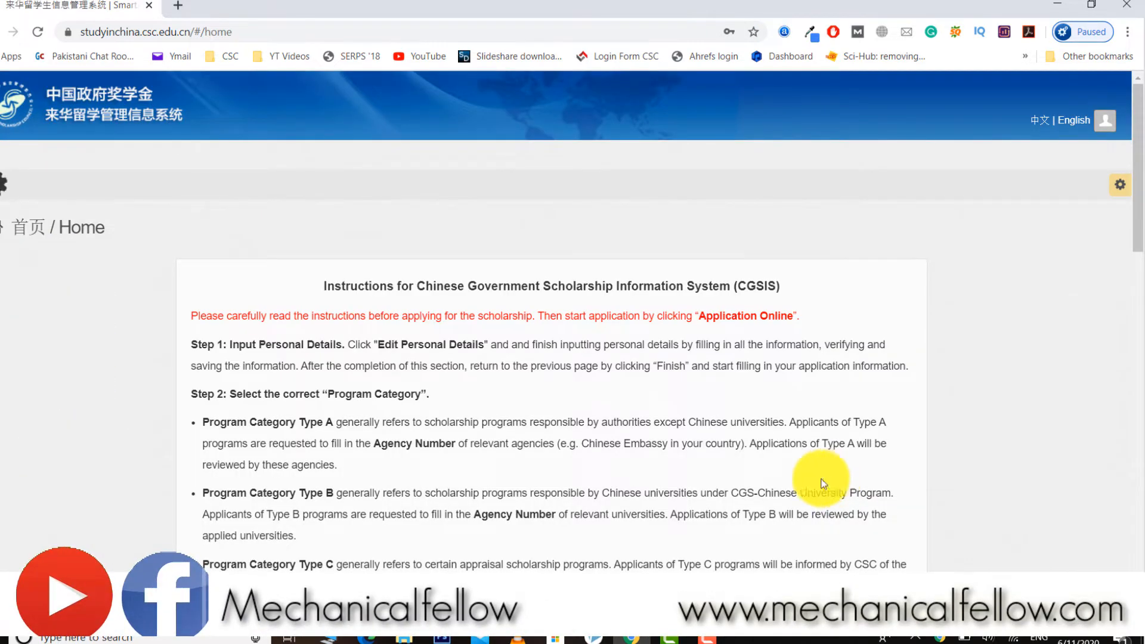
{"action": "mouse_move", "coordinate": [61, 334]}
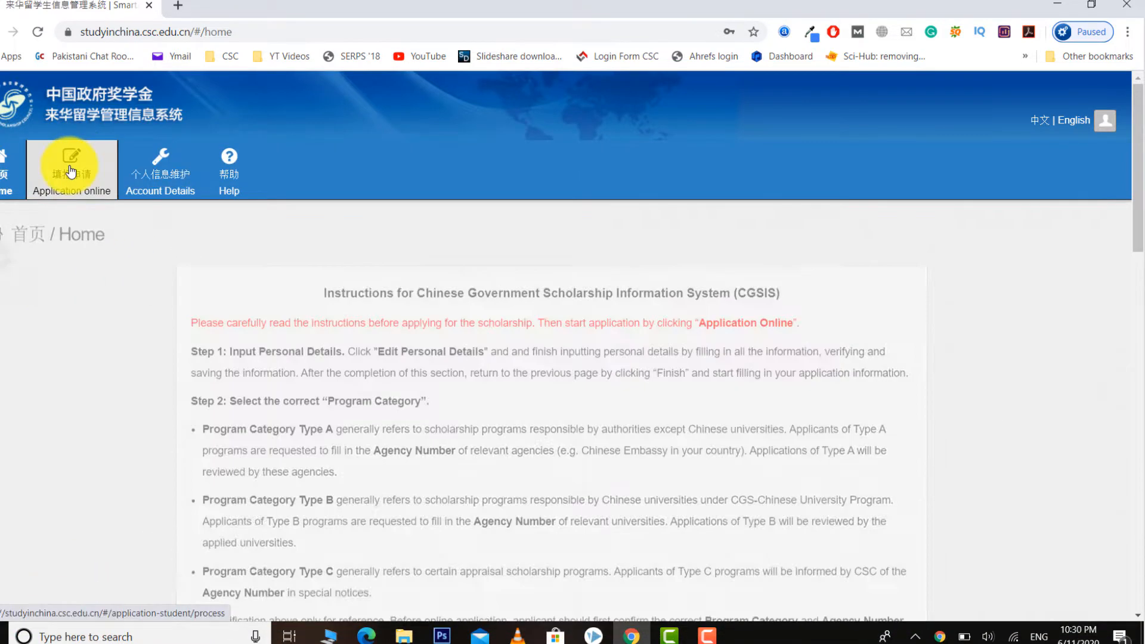
Step: Reach the List of My Applications via Application online, showing three universities marked Submitted
{"action": "left_click", "coordinate": [70, 168]}
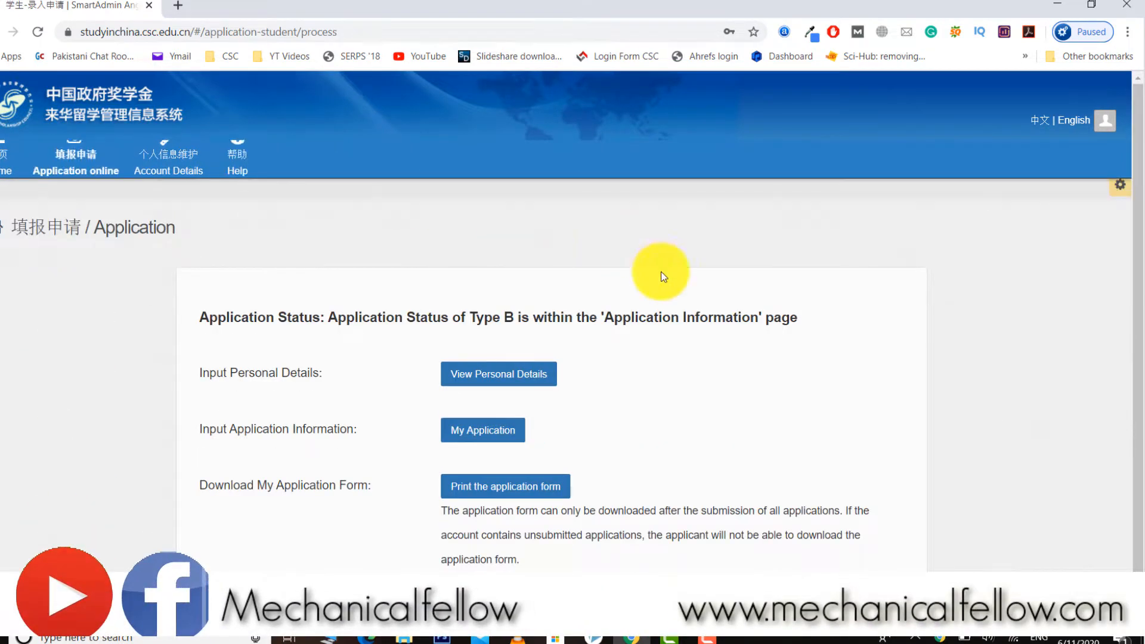
{"action": "left_click", "coordinate": [482, 430]}
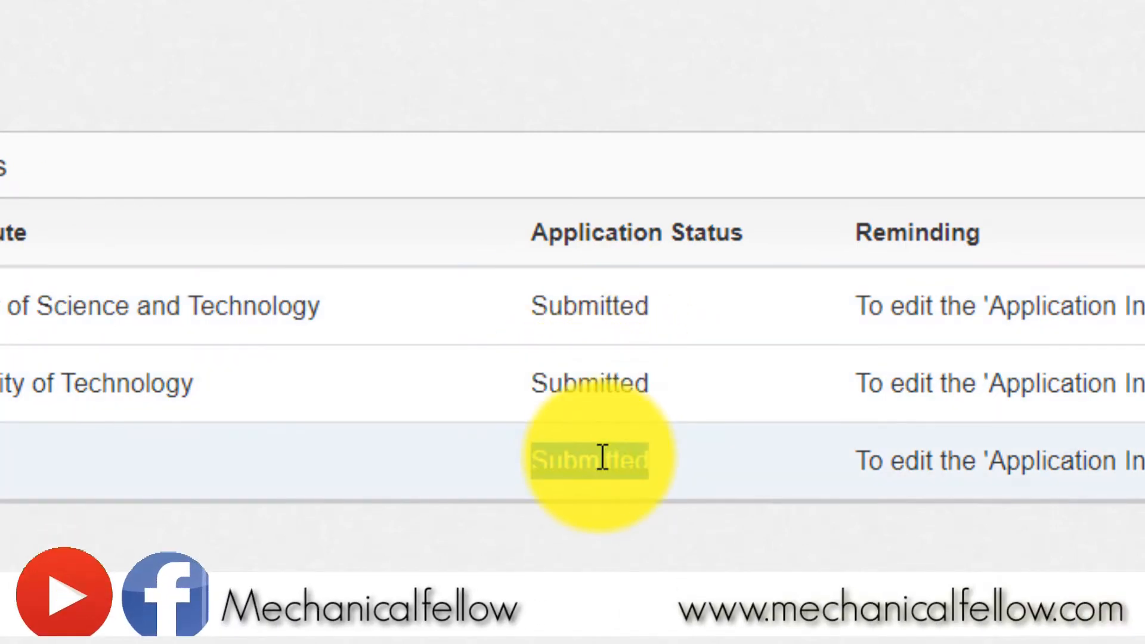
{"action": "double_click", "coordinate": [588, 460]}
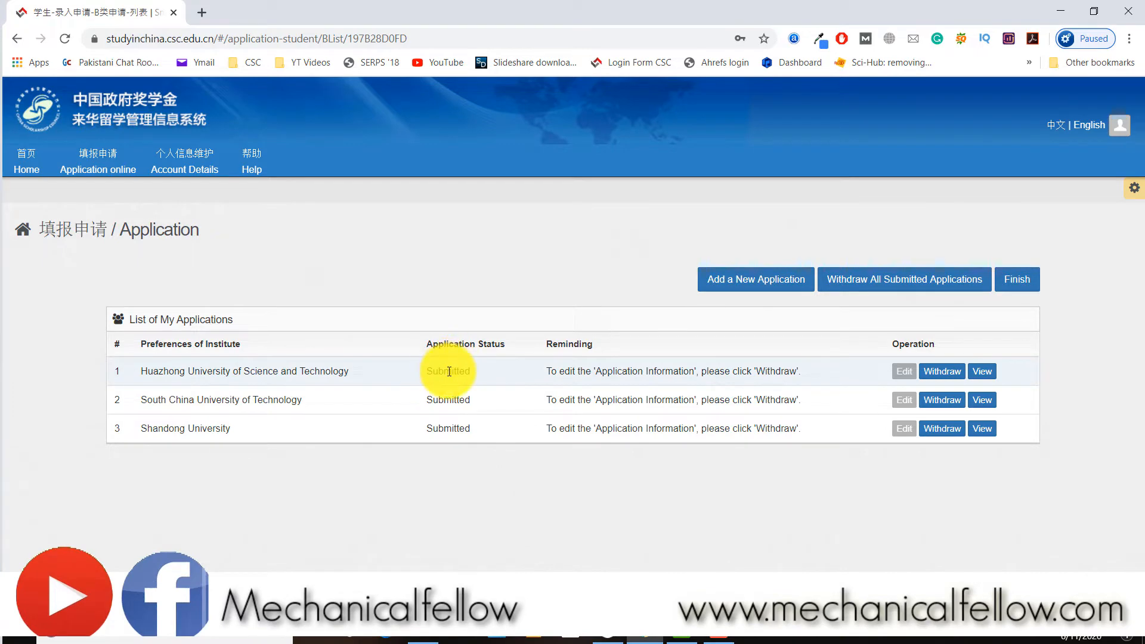
Step: Via Inspect in DevTools, edit the Huazhong University status cell text to 'In Progress'
{"action": "right_click", "coordinate": [448, 371]}
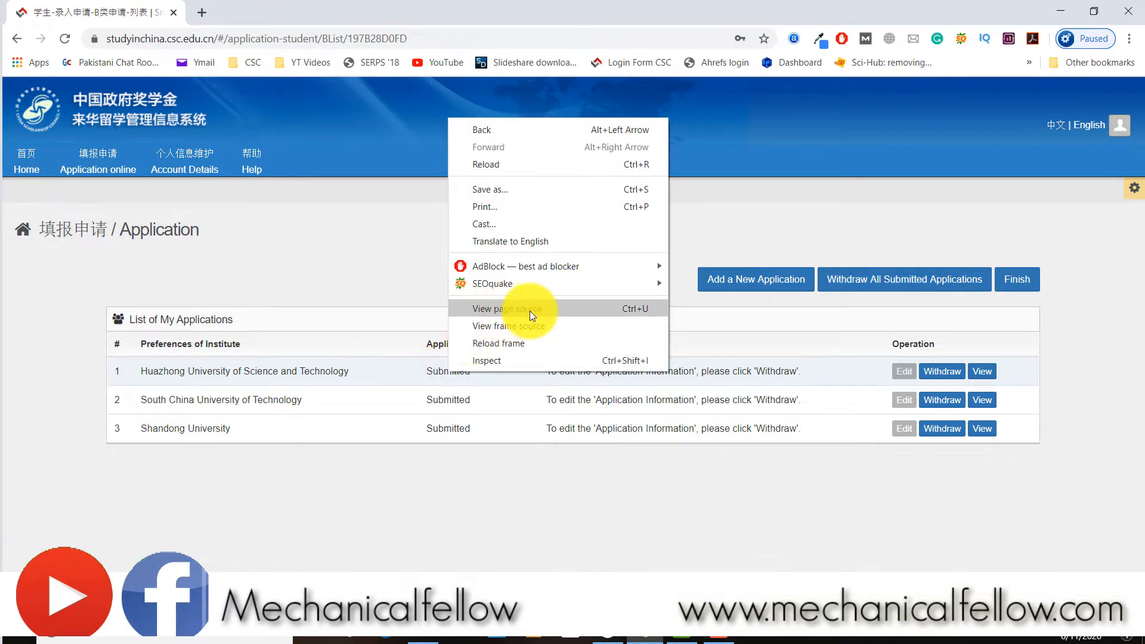
{"action": "mouse_move", "coordinate": [484, 354]}
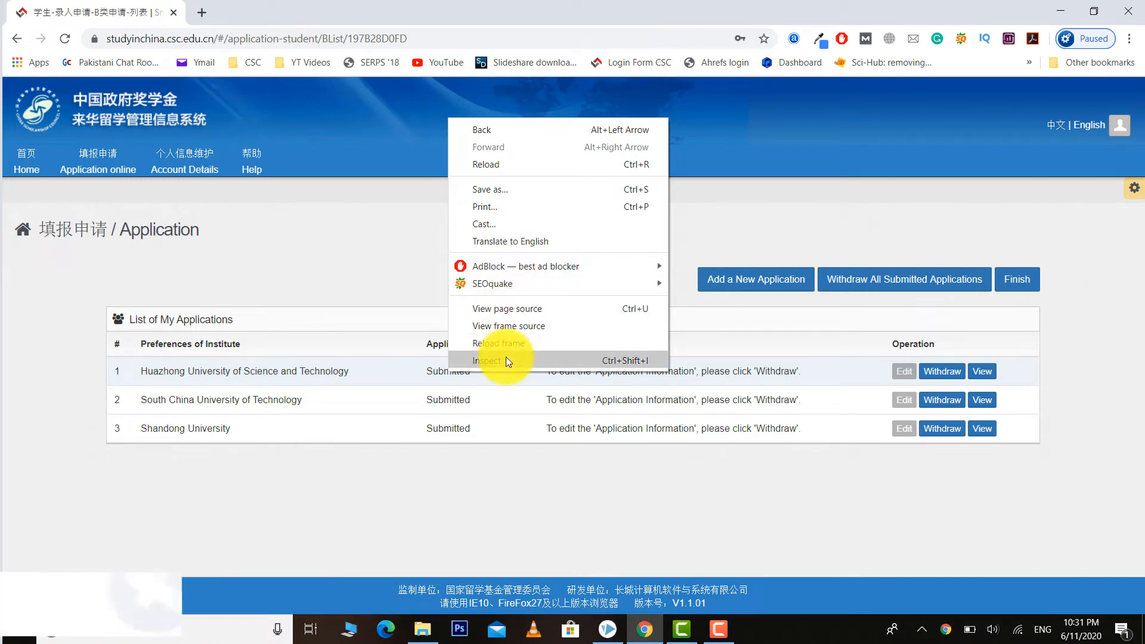
{"action": "left_click", "coordinate": [488, 360]}
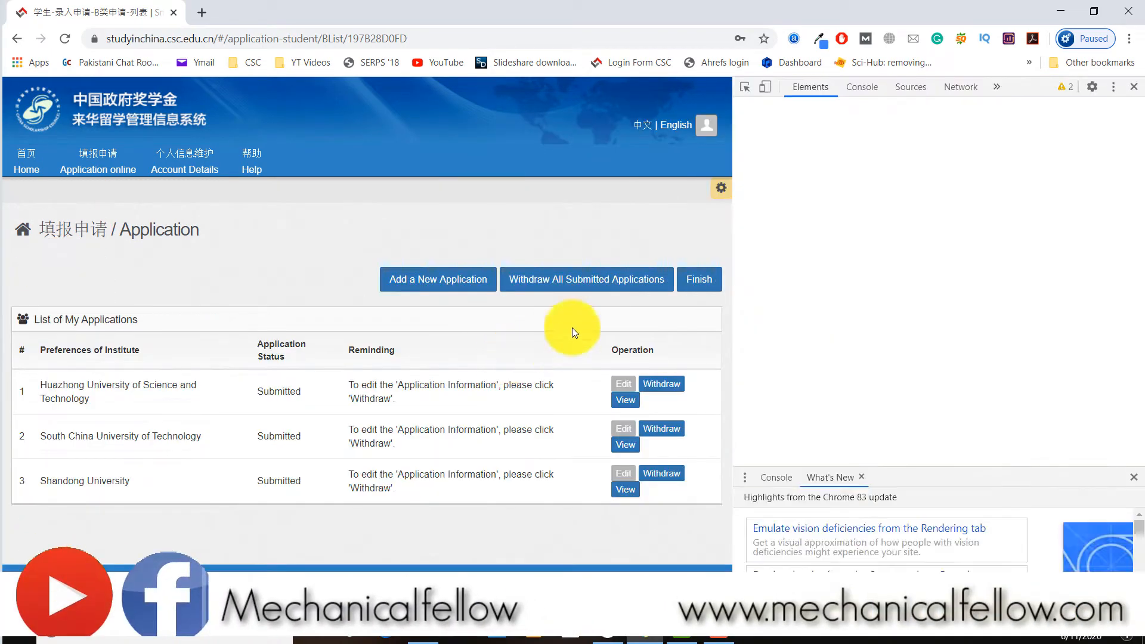
{"action": "left_click", "coordinate": [278, 391]}
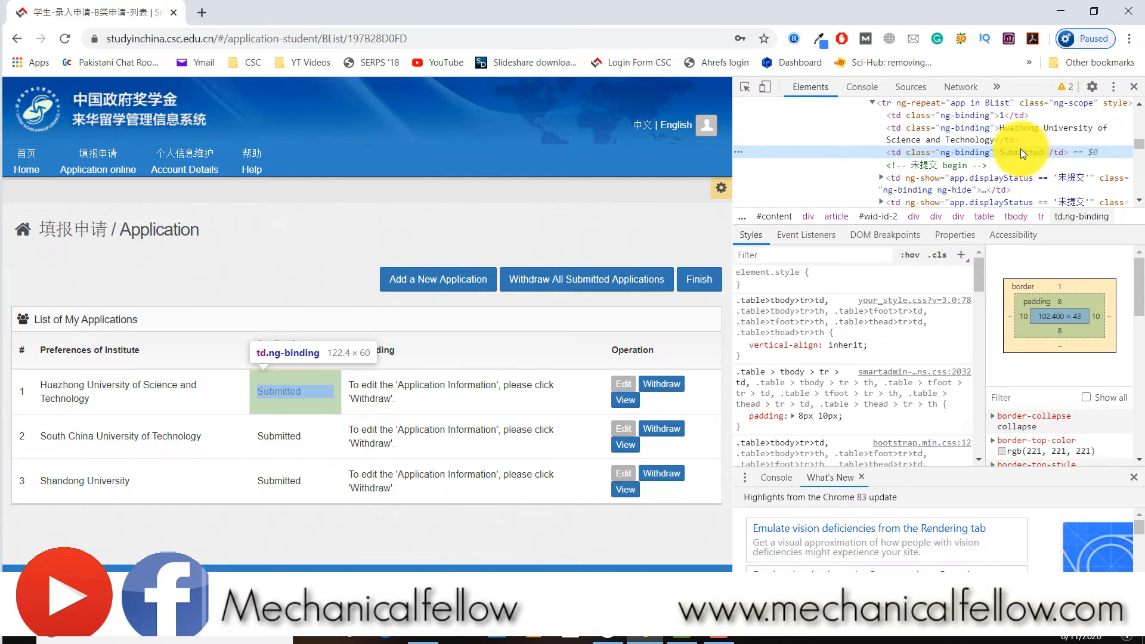
{"action": "right_click", "coordinate": [1022, 152]}
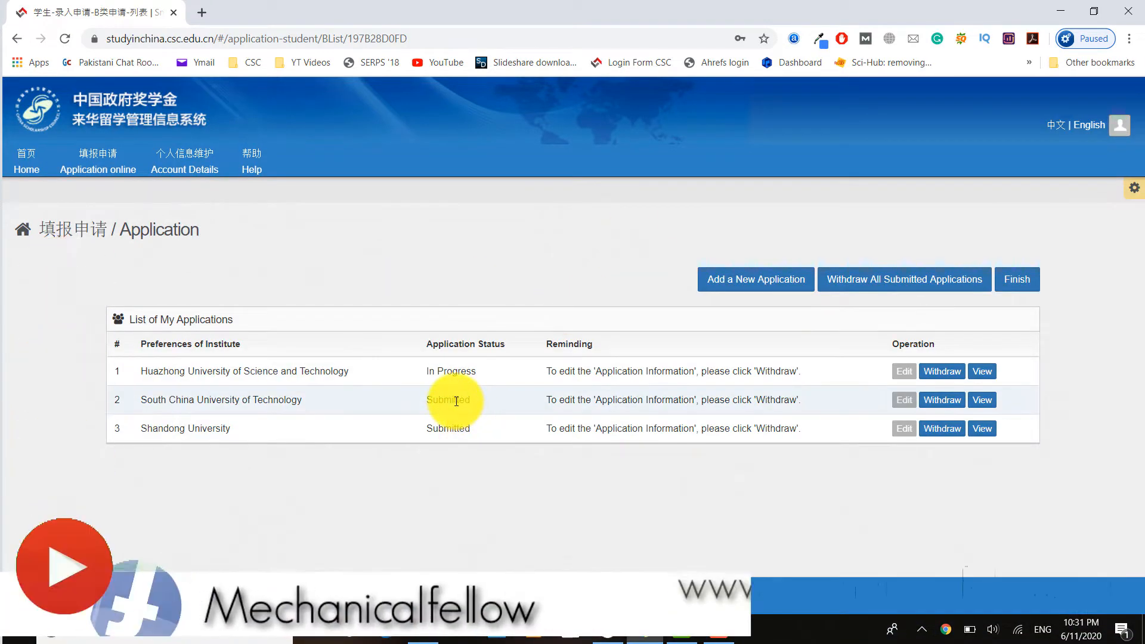
Step: Edit the South China University of Technology status cell as HTML to read 'In Progress'
{"action": "right_click", "coordinate": [456, 400]}
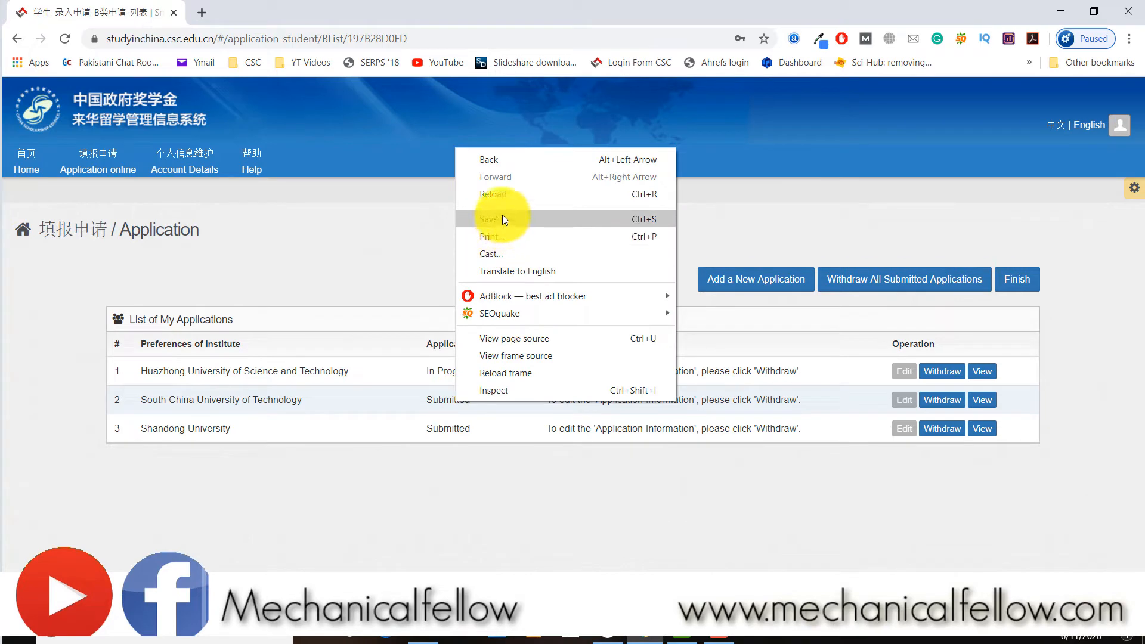
{"action": "mouse_move", "coordinate": [527, 368]}
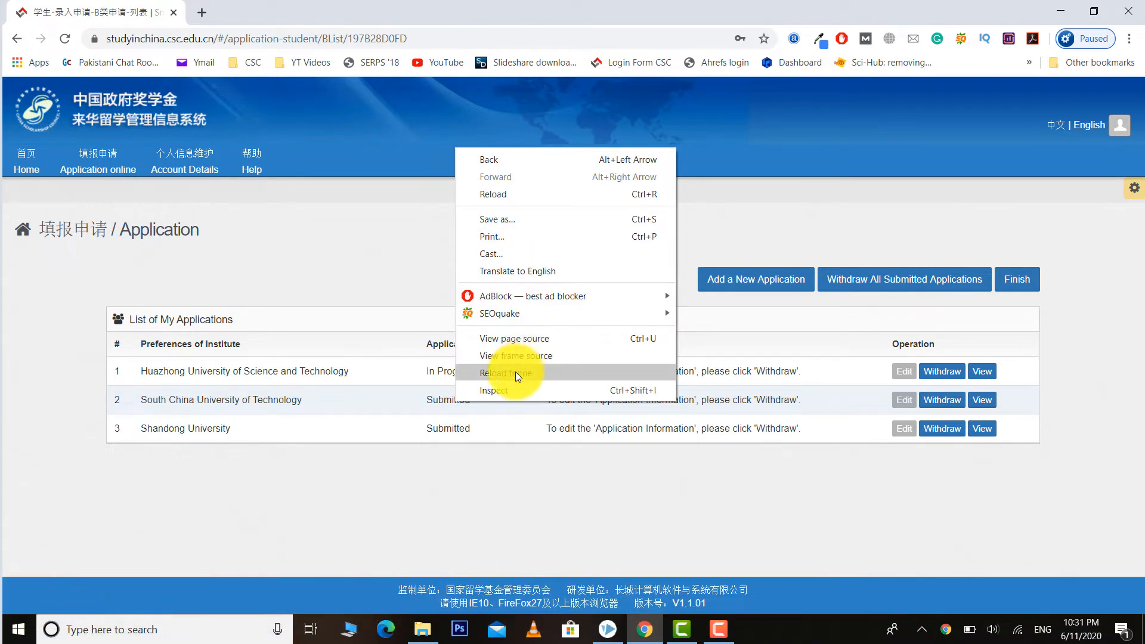
{"action": "left_click", "coordinate": [494, 390]}
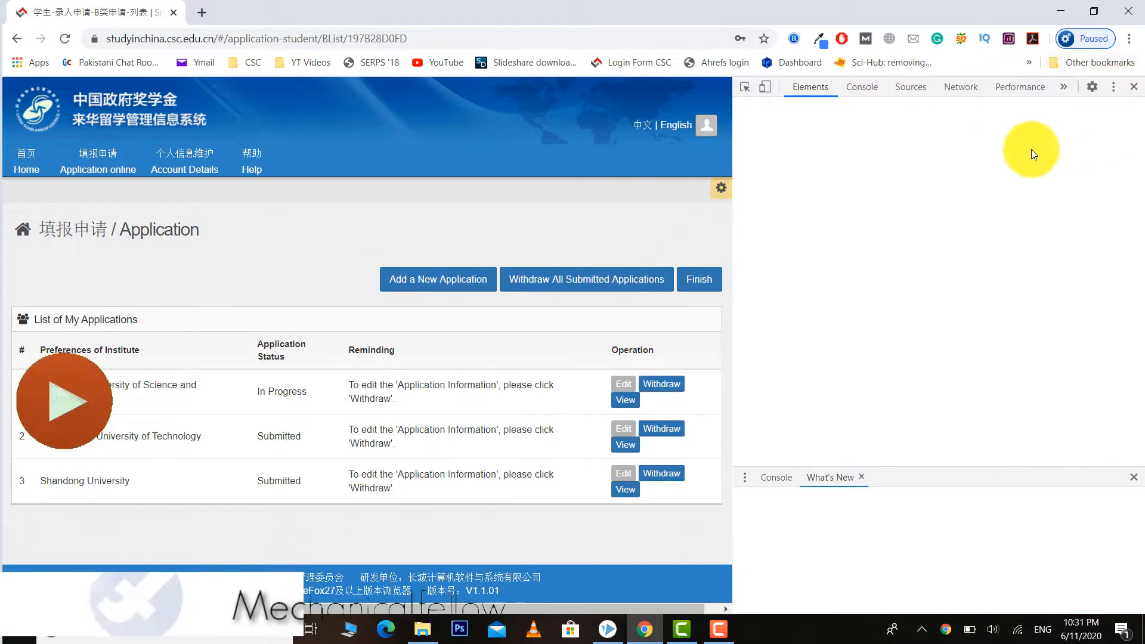
{"action": "left_click", "coordinate": [278, 436]}
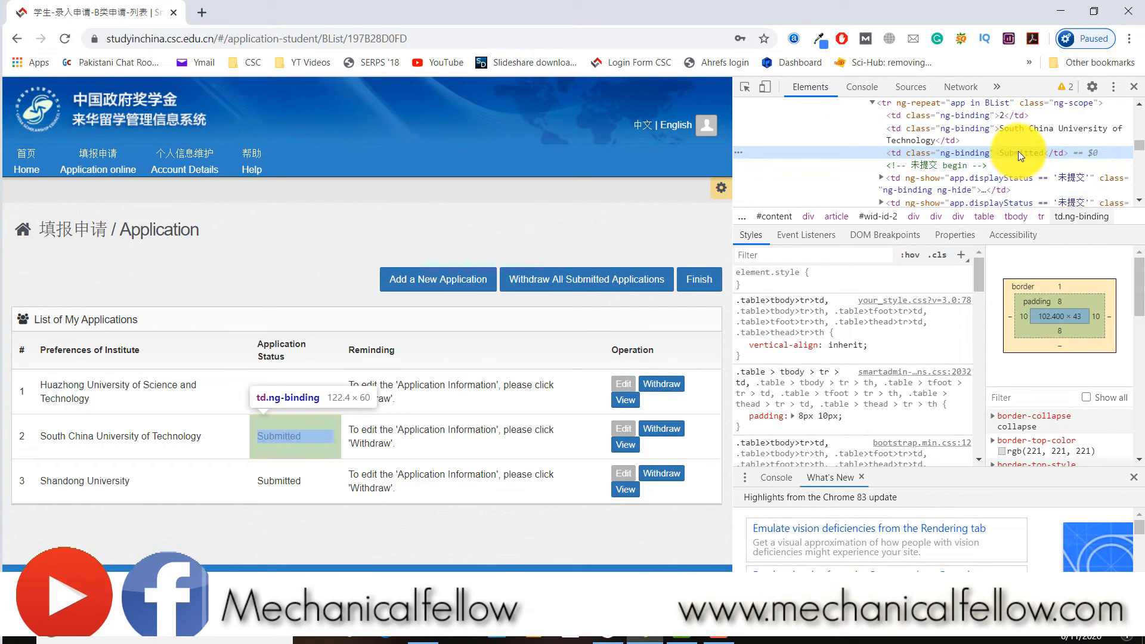
{"action": "right_click", "coordinate": [1015, 153]}
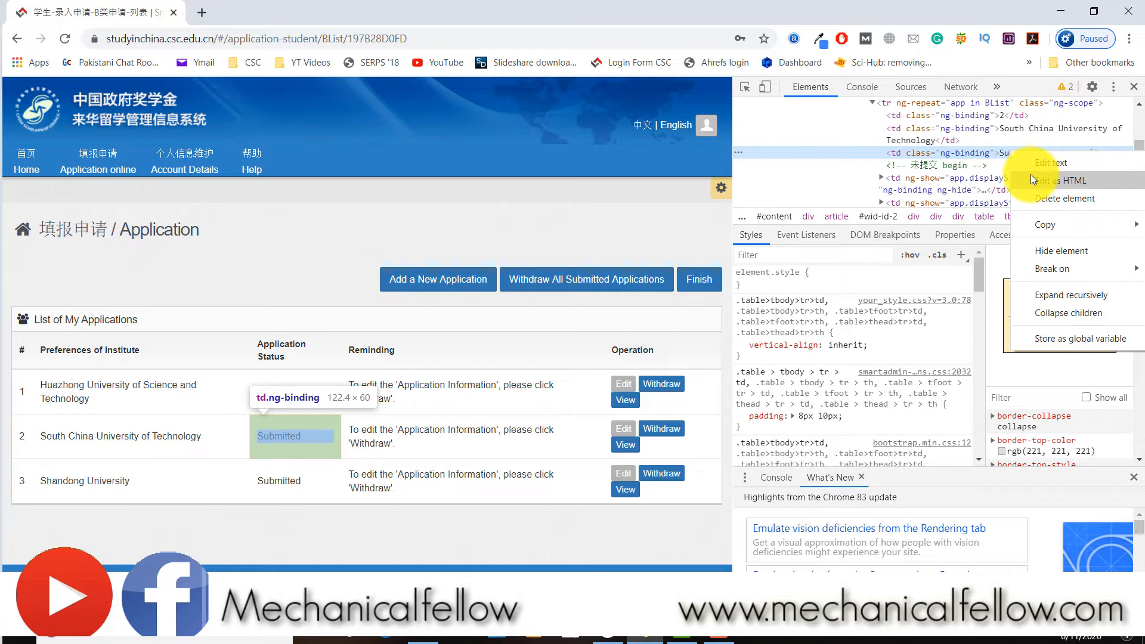
{"action": "left_click", "coordinate": [1052, 163]}
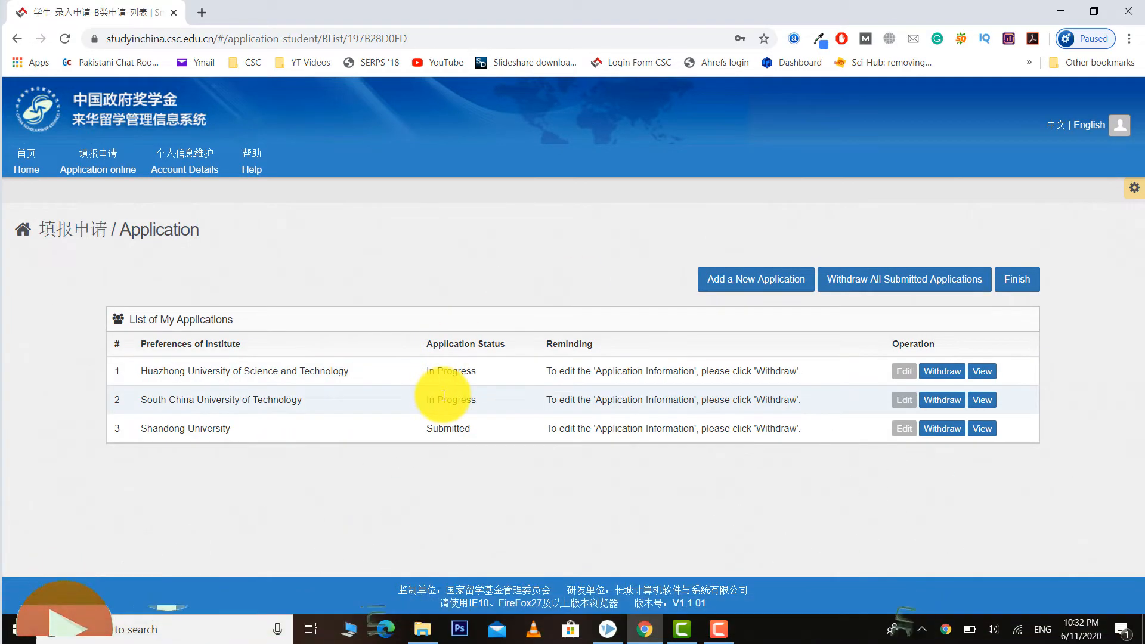
{"action": "double_click", "coordinate": [450, 399]}
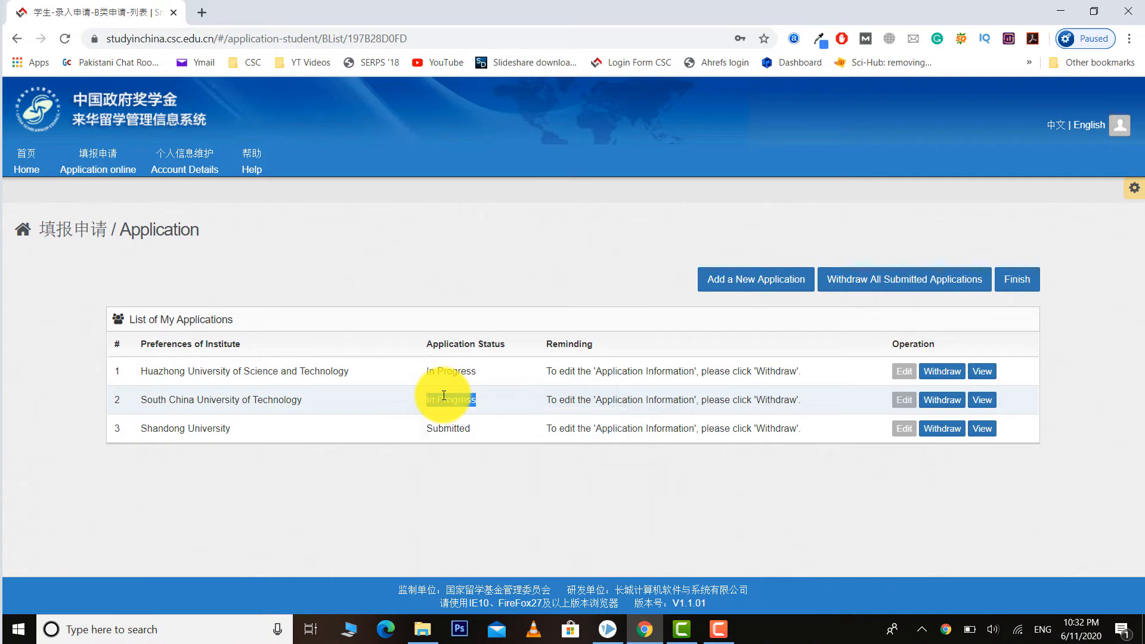
Step: Edit the Shandong University status cell in DevTools to read 'In Progress'
{"action": "right_click", "coordinate": [443, 395]}
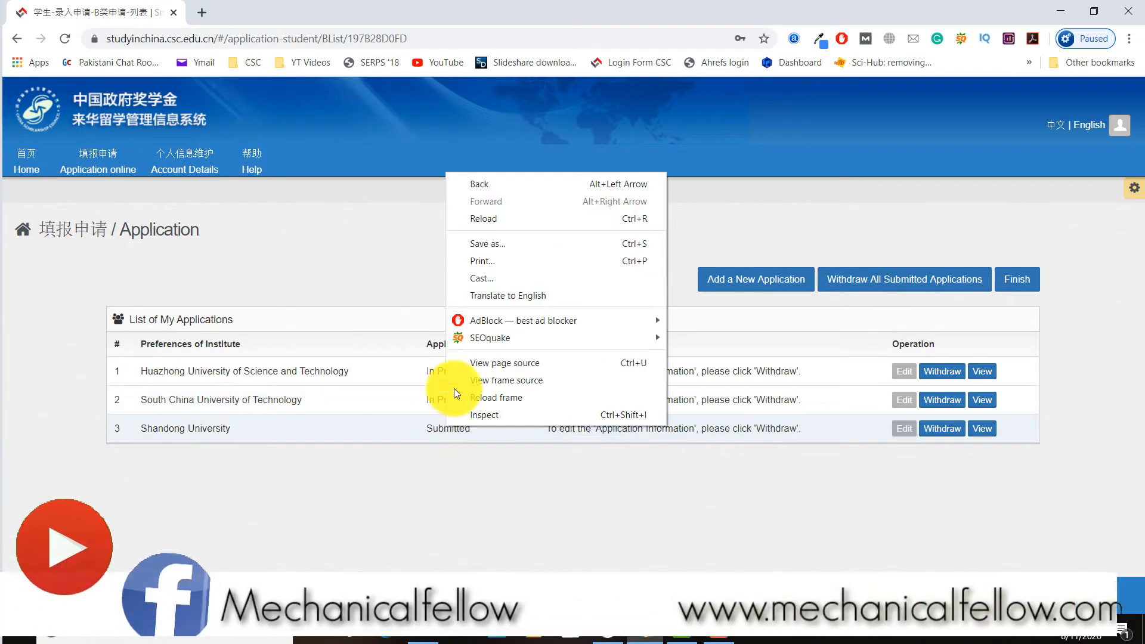
{"action": "mouse_move", "coordinate": [515, 379]}
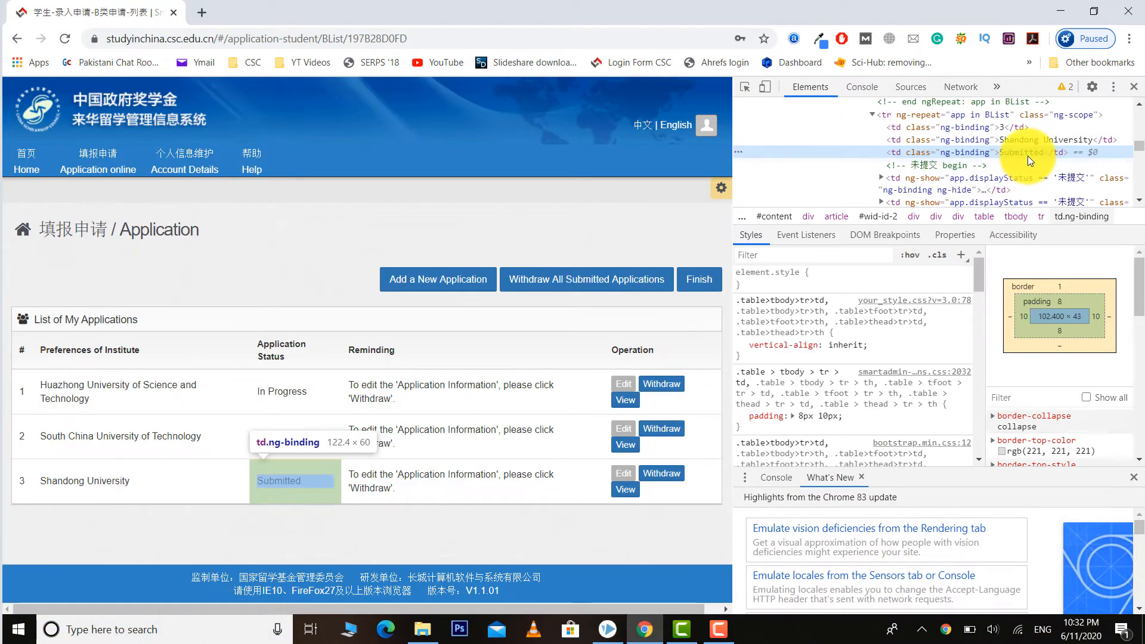
{"action": "right_click", "coordinate": [1030, 152]}
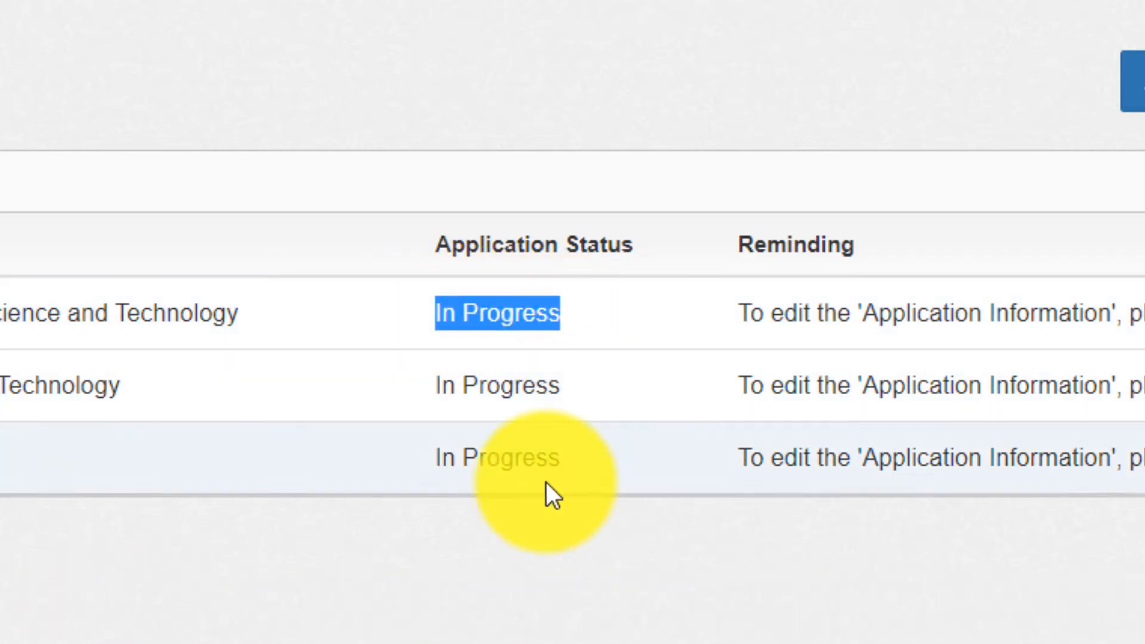
{"action": "mouse_move", "coordinate": [441, 324]}
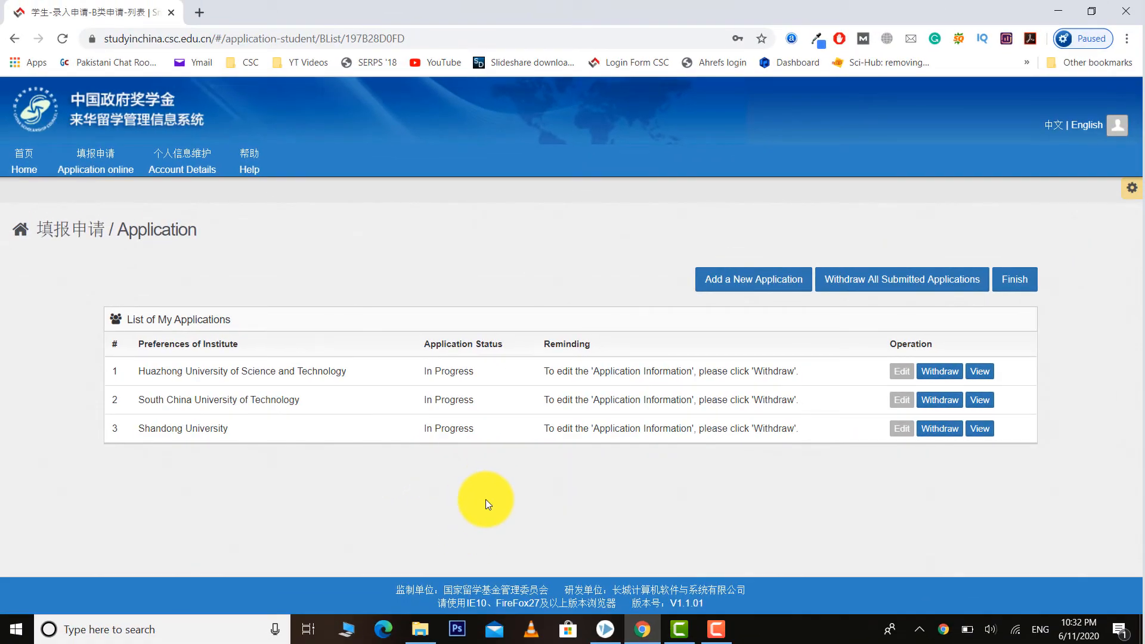
{"action": "mouse_move", "coordinate": [511, 479]}
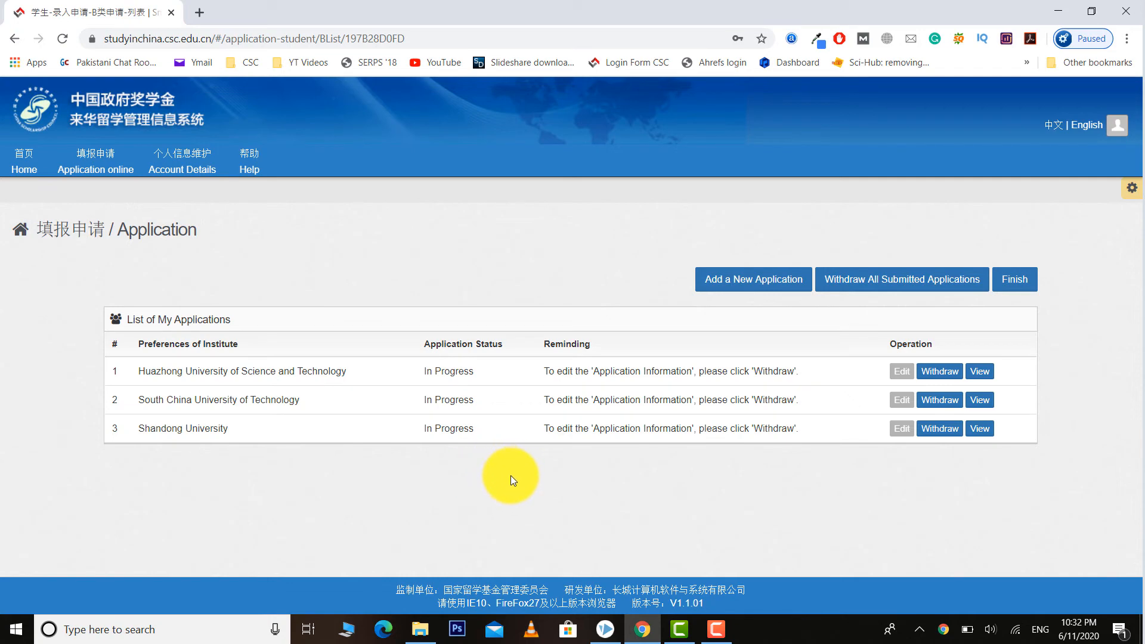
{"action": "mouse_move", "coordinate": [503, 451]}
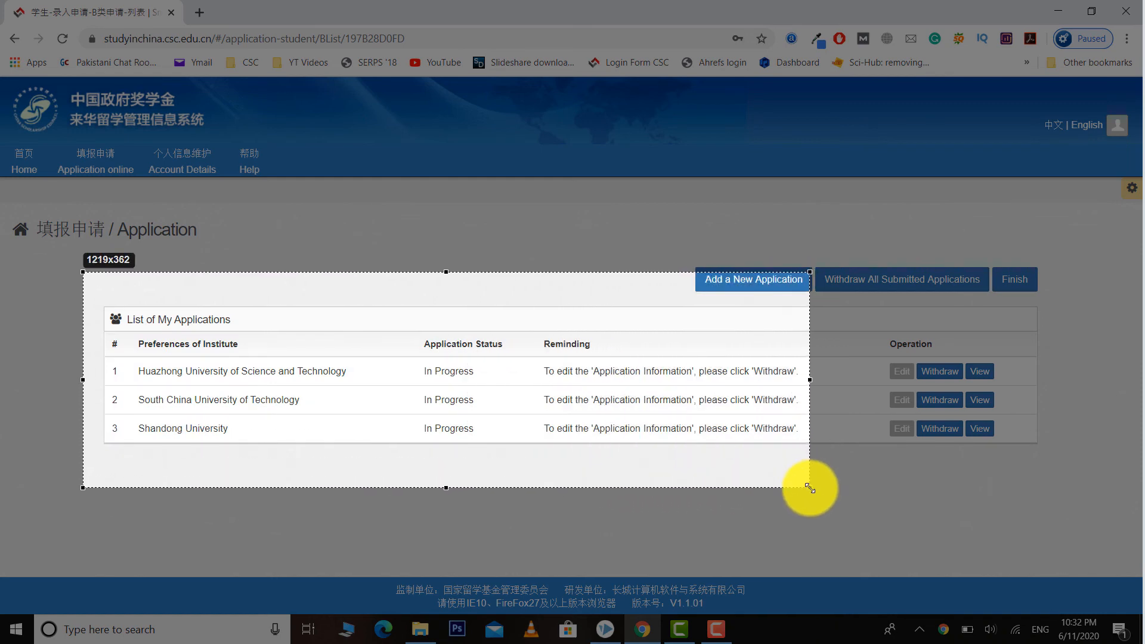
Step: Capture a region around the application list with the screenshot extension and save it
{"action": "left_click", "coordinate": [809, 487]}
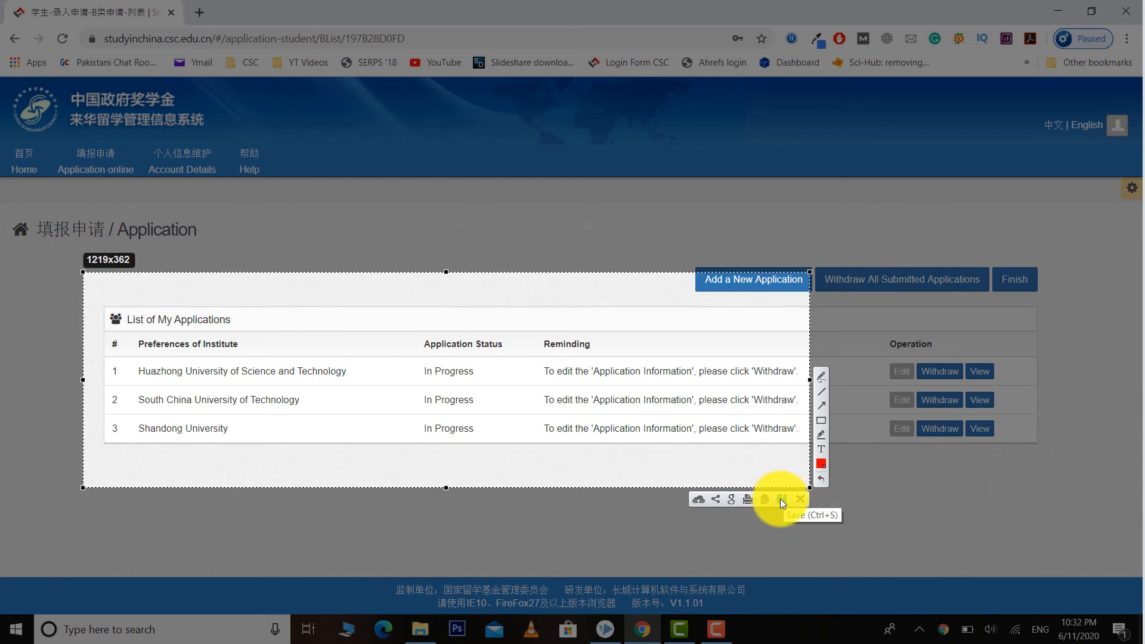
{"action": "mouse_move", "coordinate": [780, 500]}
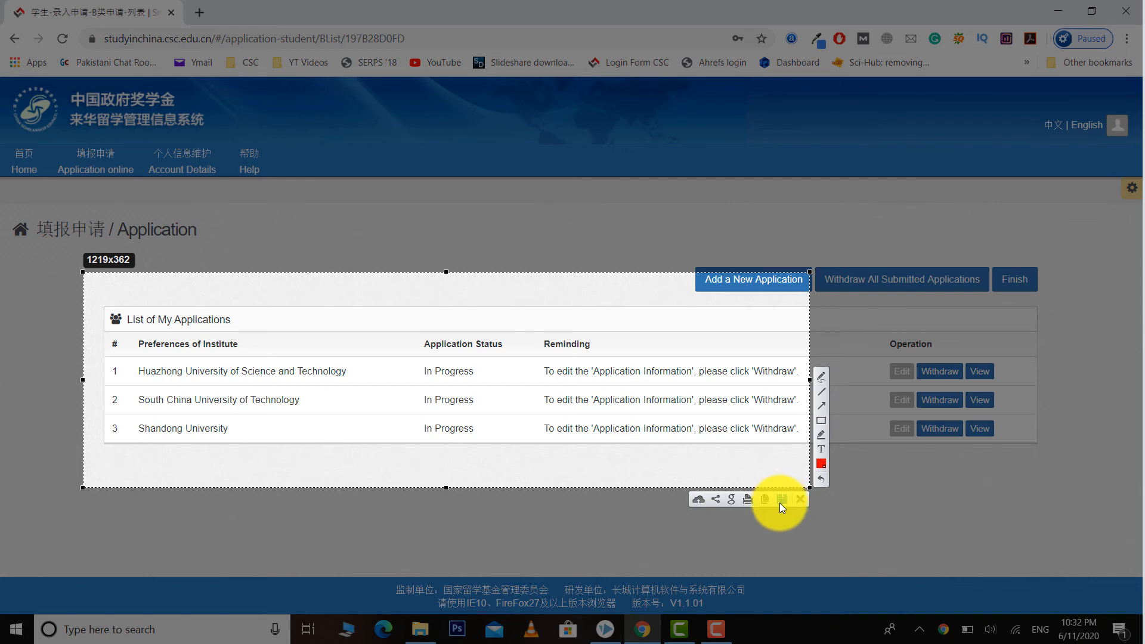
{"action": "left_click", "coordinate": [781, 500]}
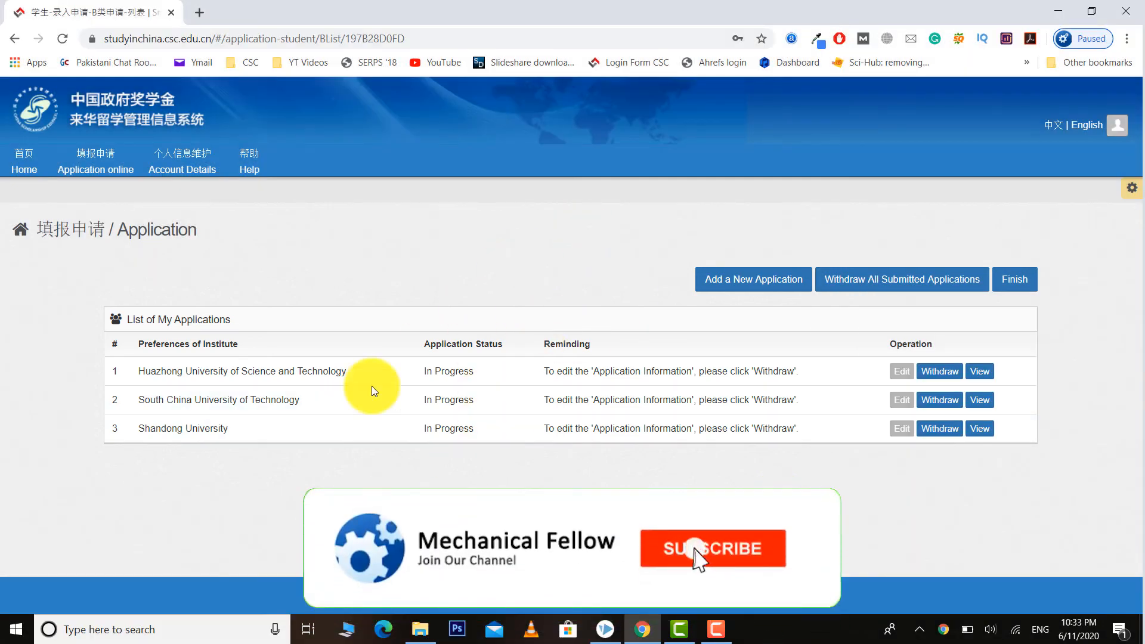